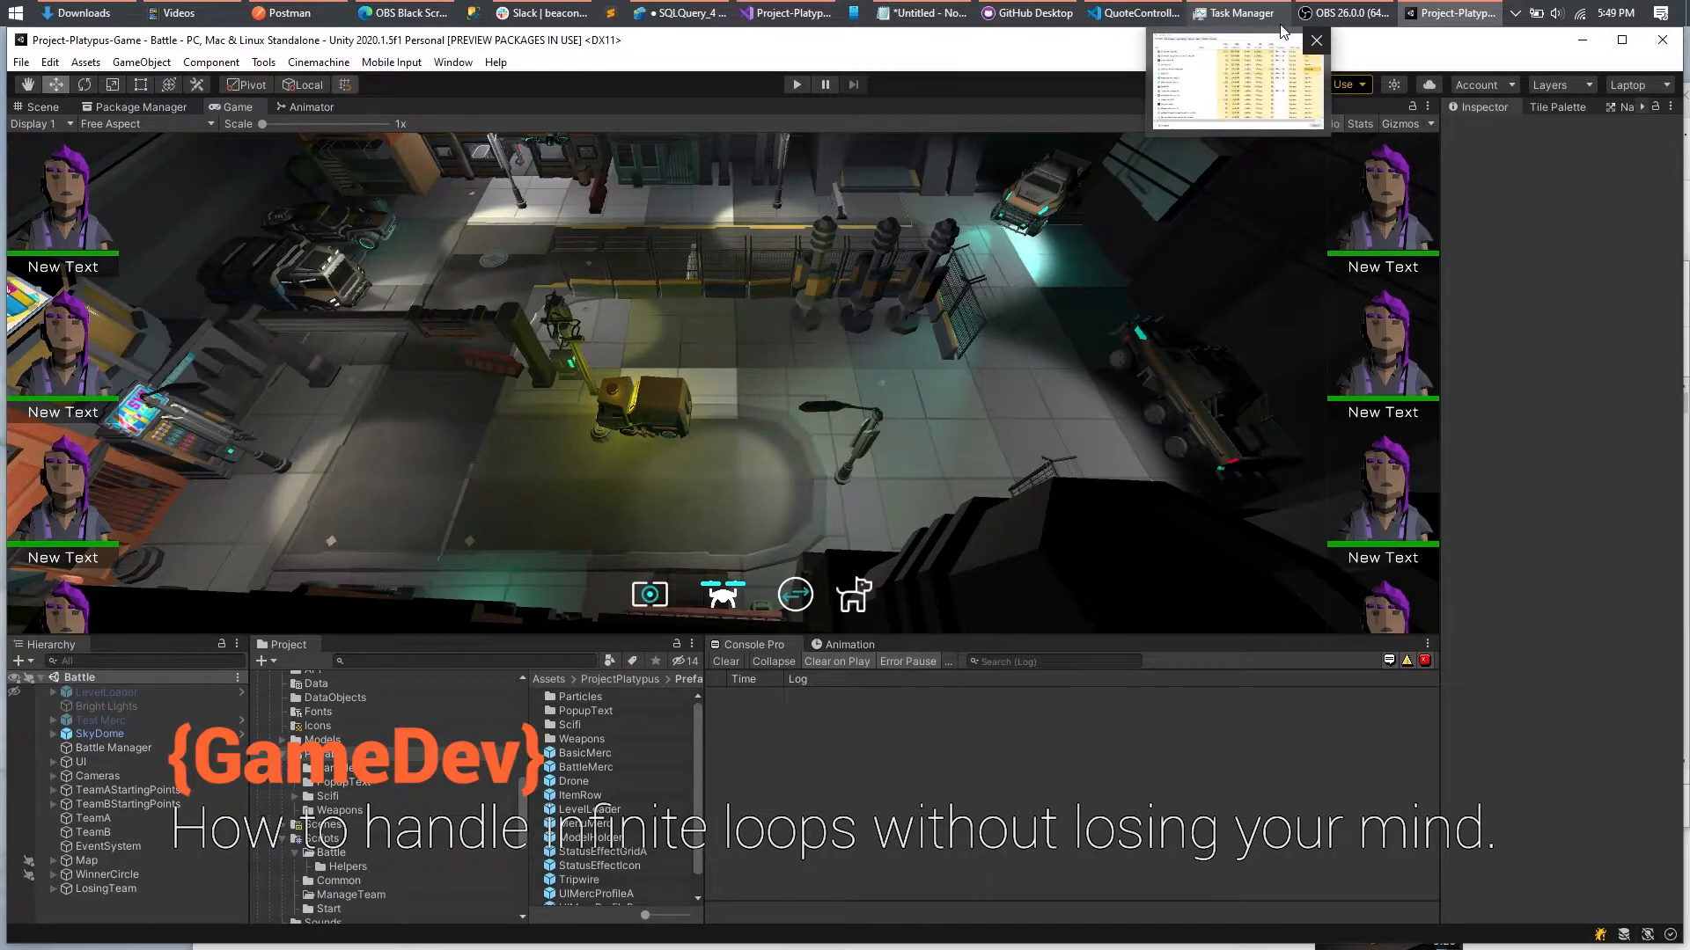
# Step: Enter play mode so the Project Platypus Battle scene runs with both teams' mercs
pyautogui.click(1316, 40)
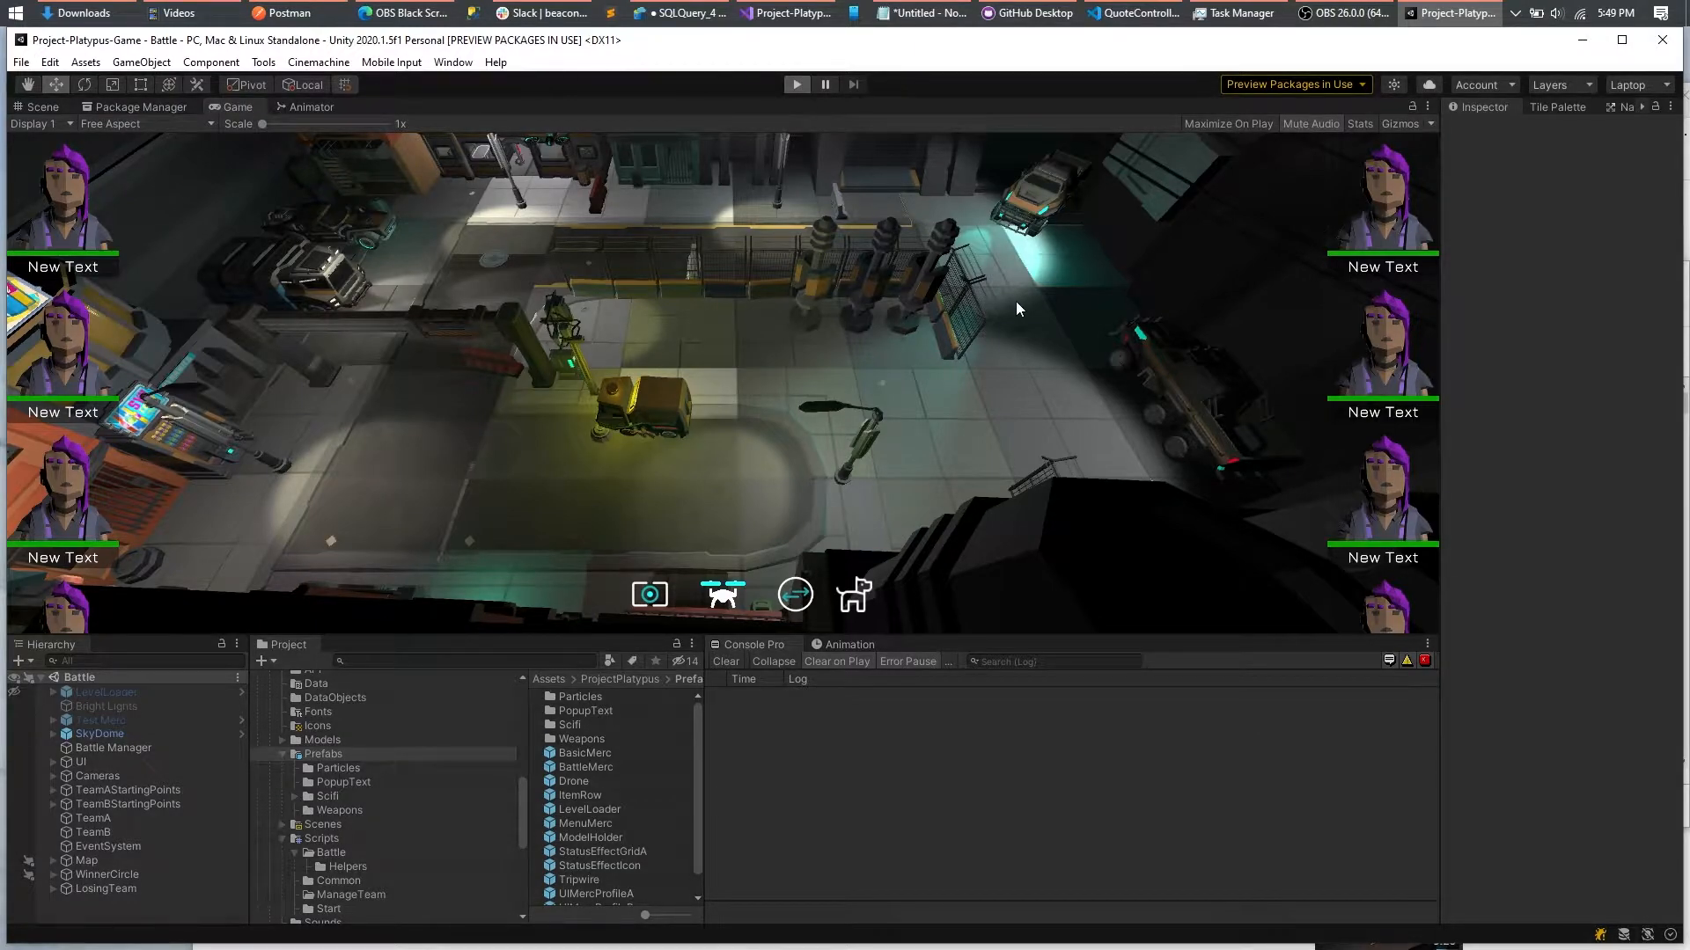
# Step: Trigger an in-game ability so the while(true) loop hangs the editor
pyautogui.click(795, 85)
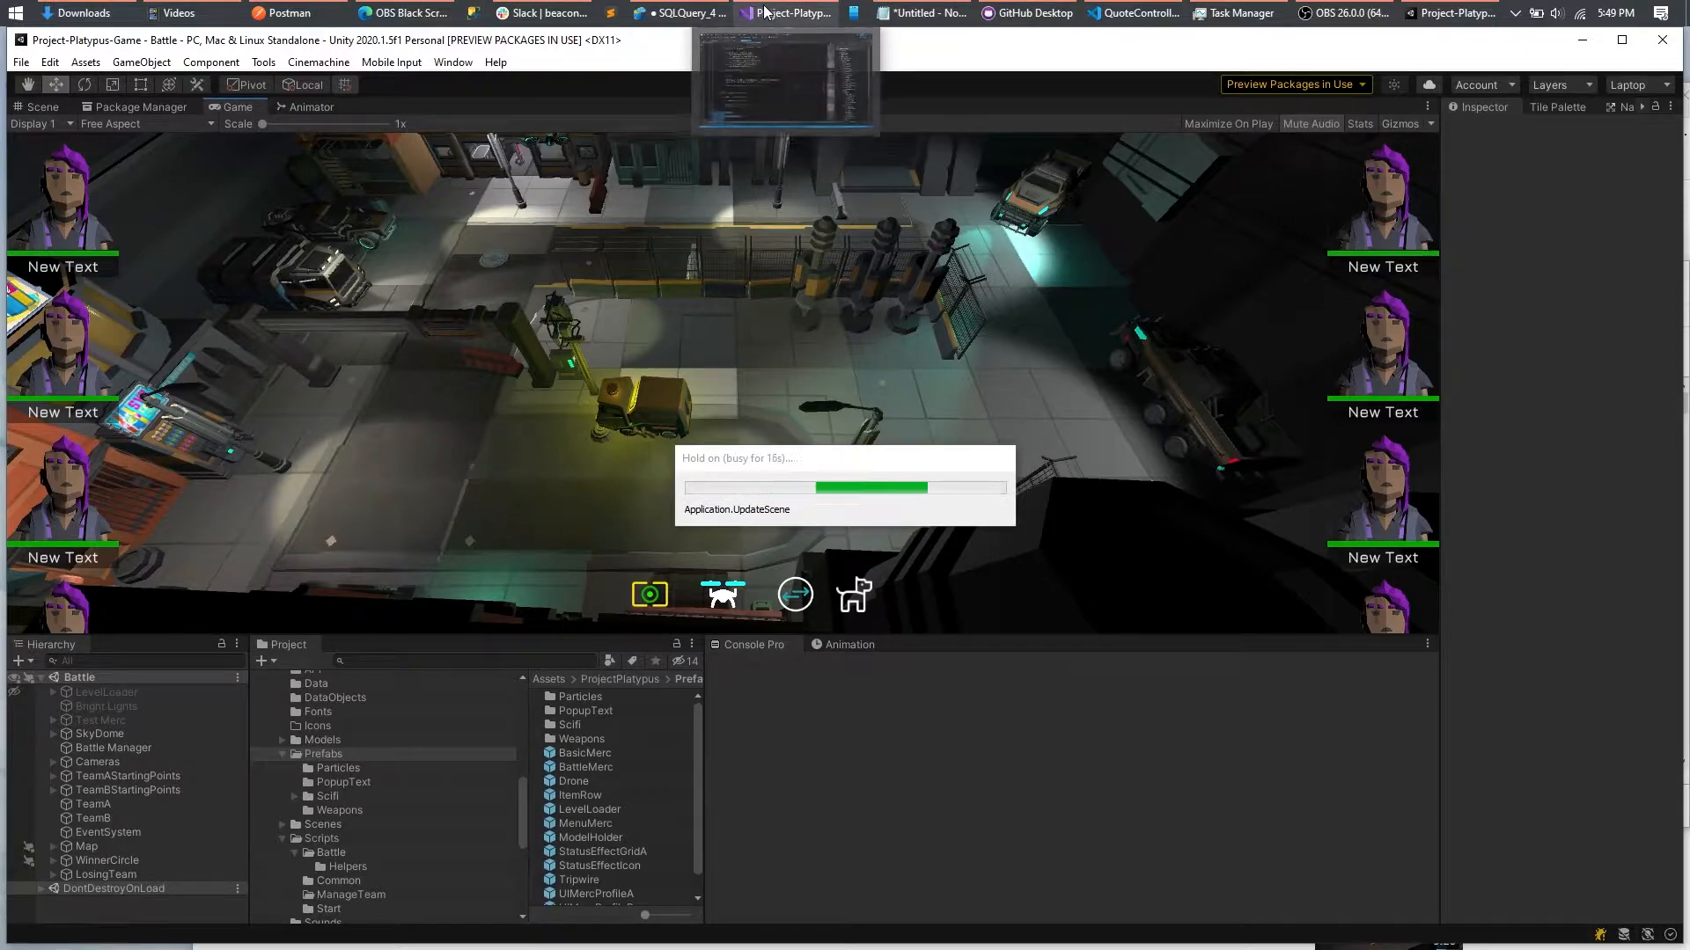
# Step: Switch to Visual Studio's BattleMerc script and attach the debugger to the Unity editor
pyautogui.click(788, 13)
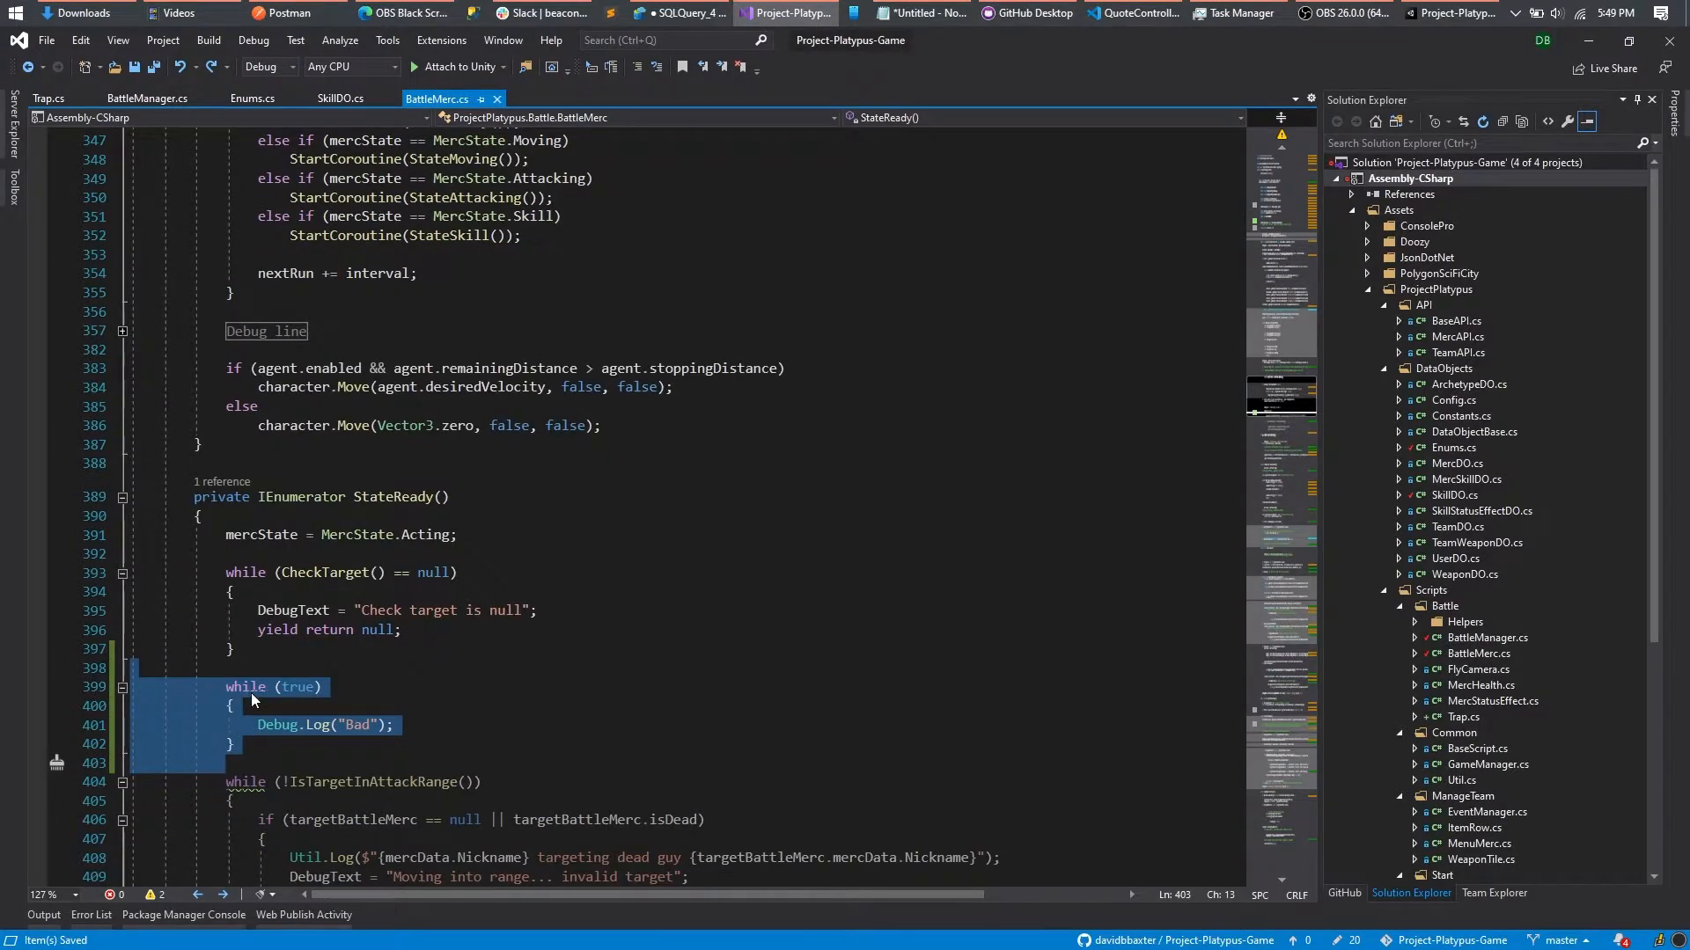
pyautogui.click(323, 725)
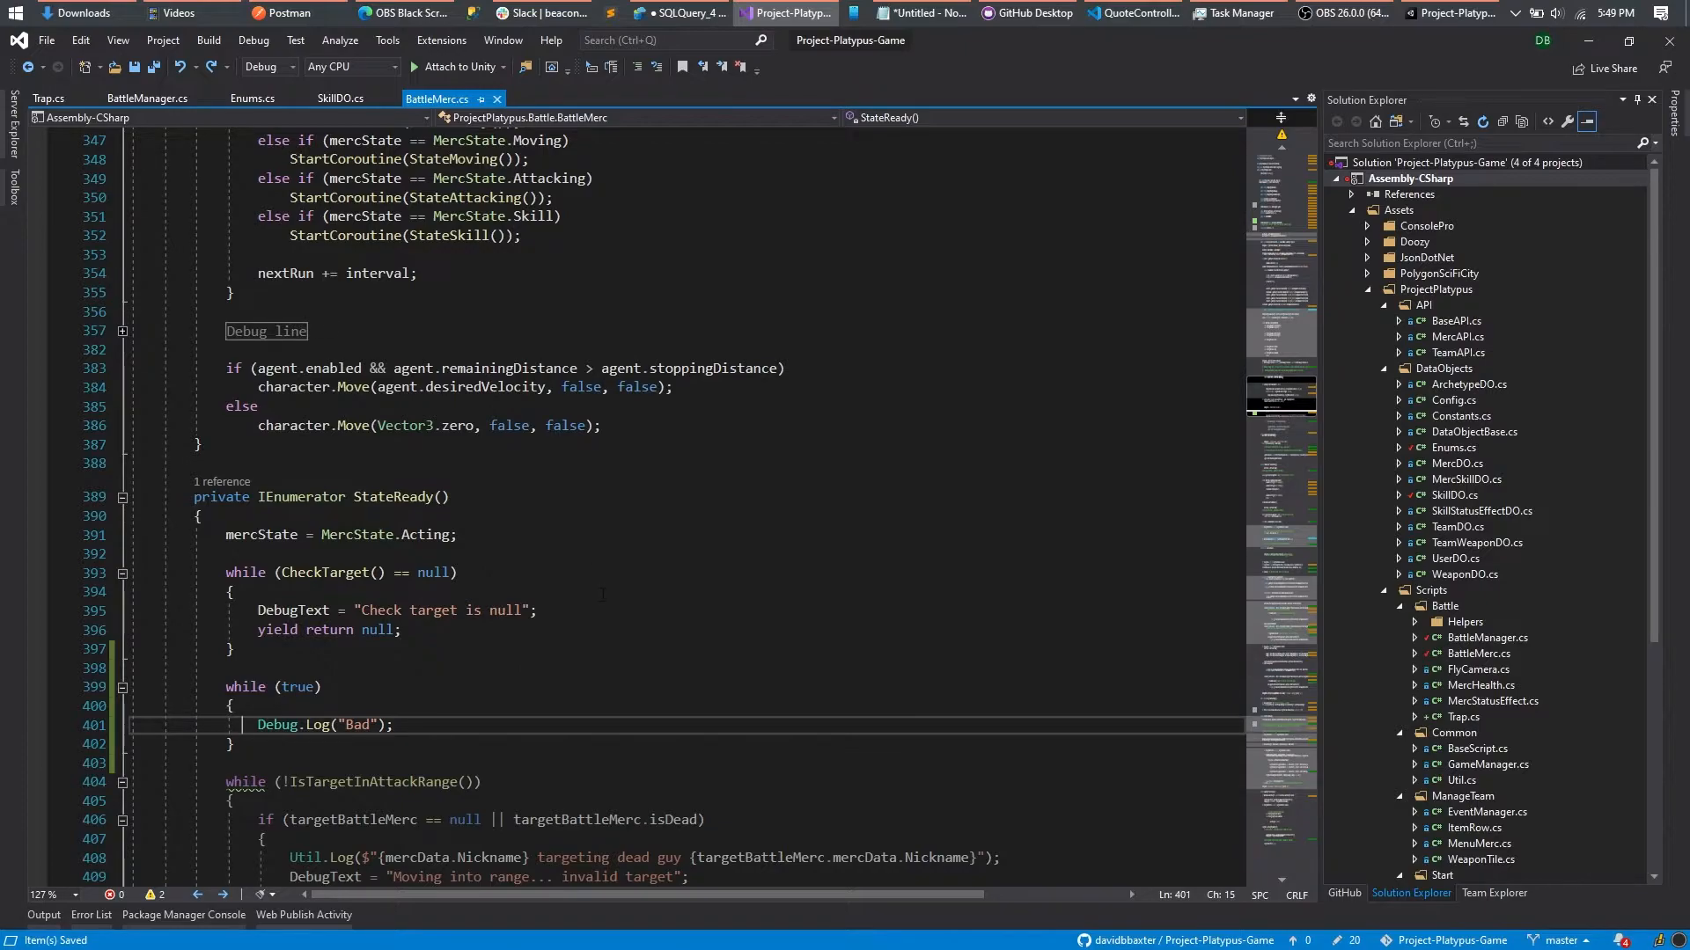
pyautogui.moveTo(456, 67)
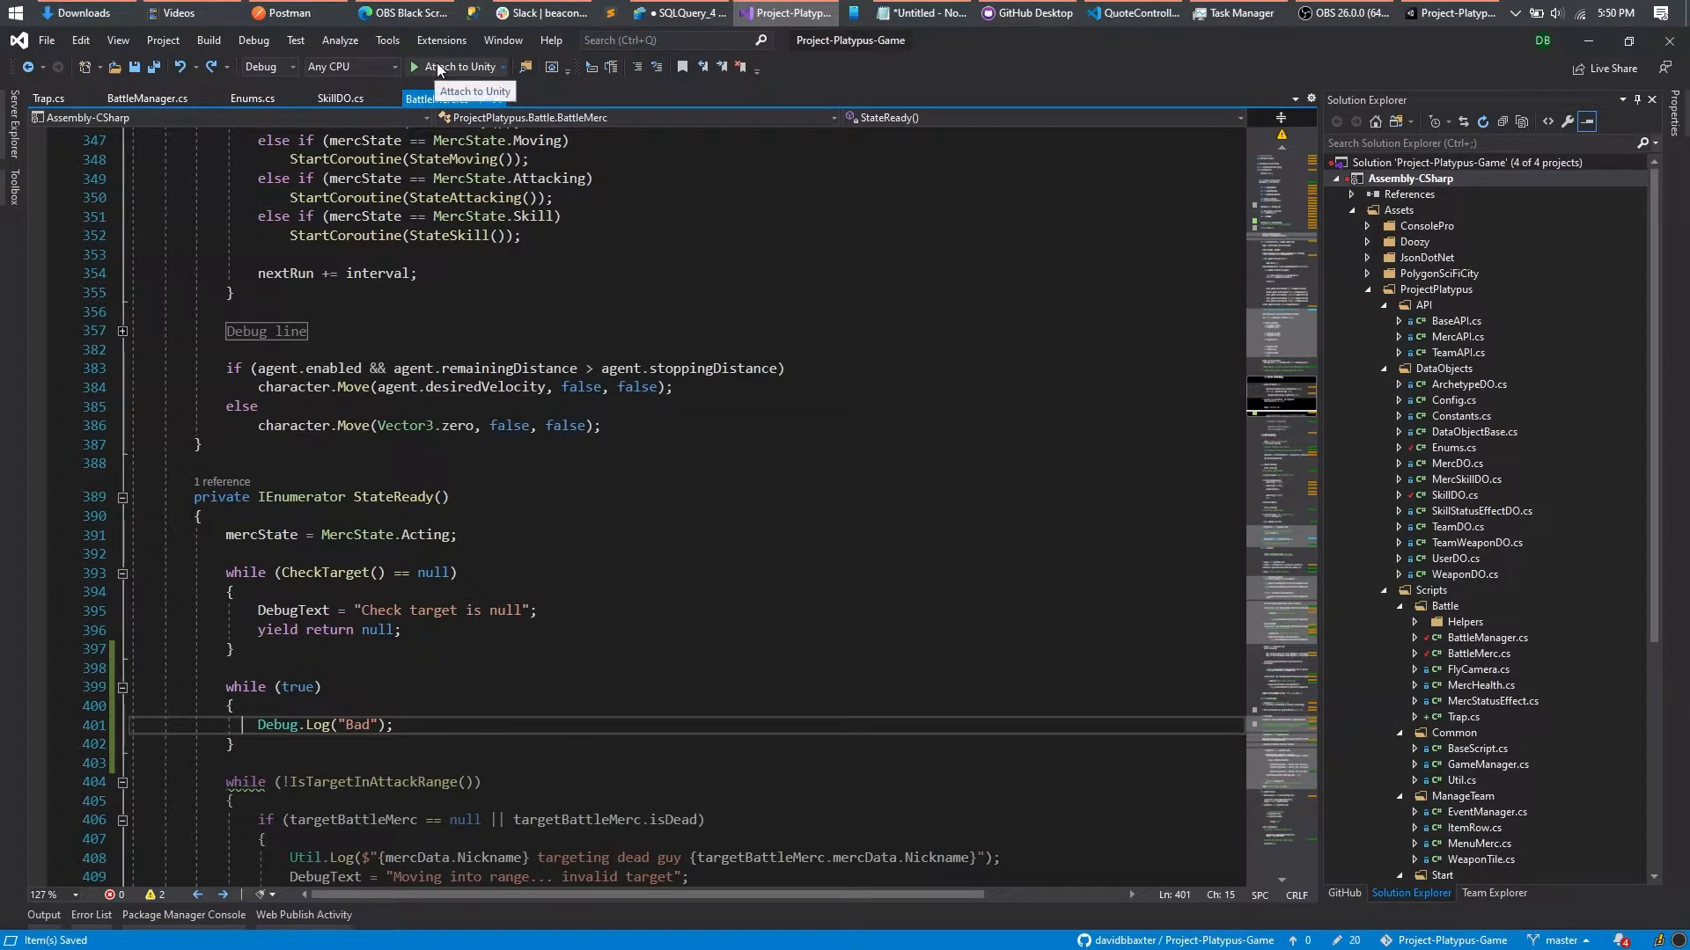
pyautogui.click(414, 67)
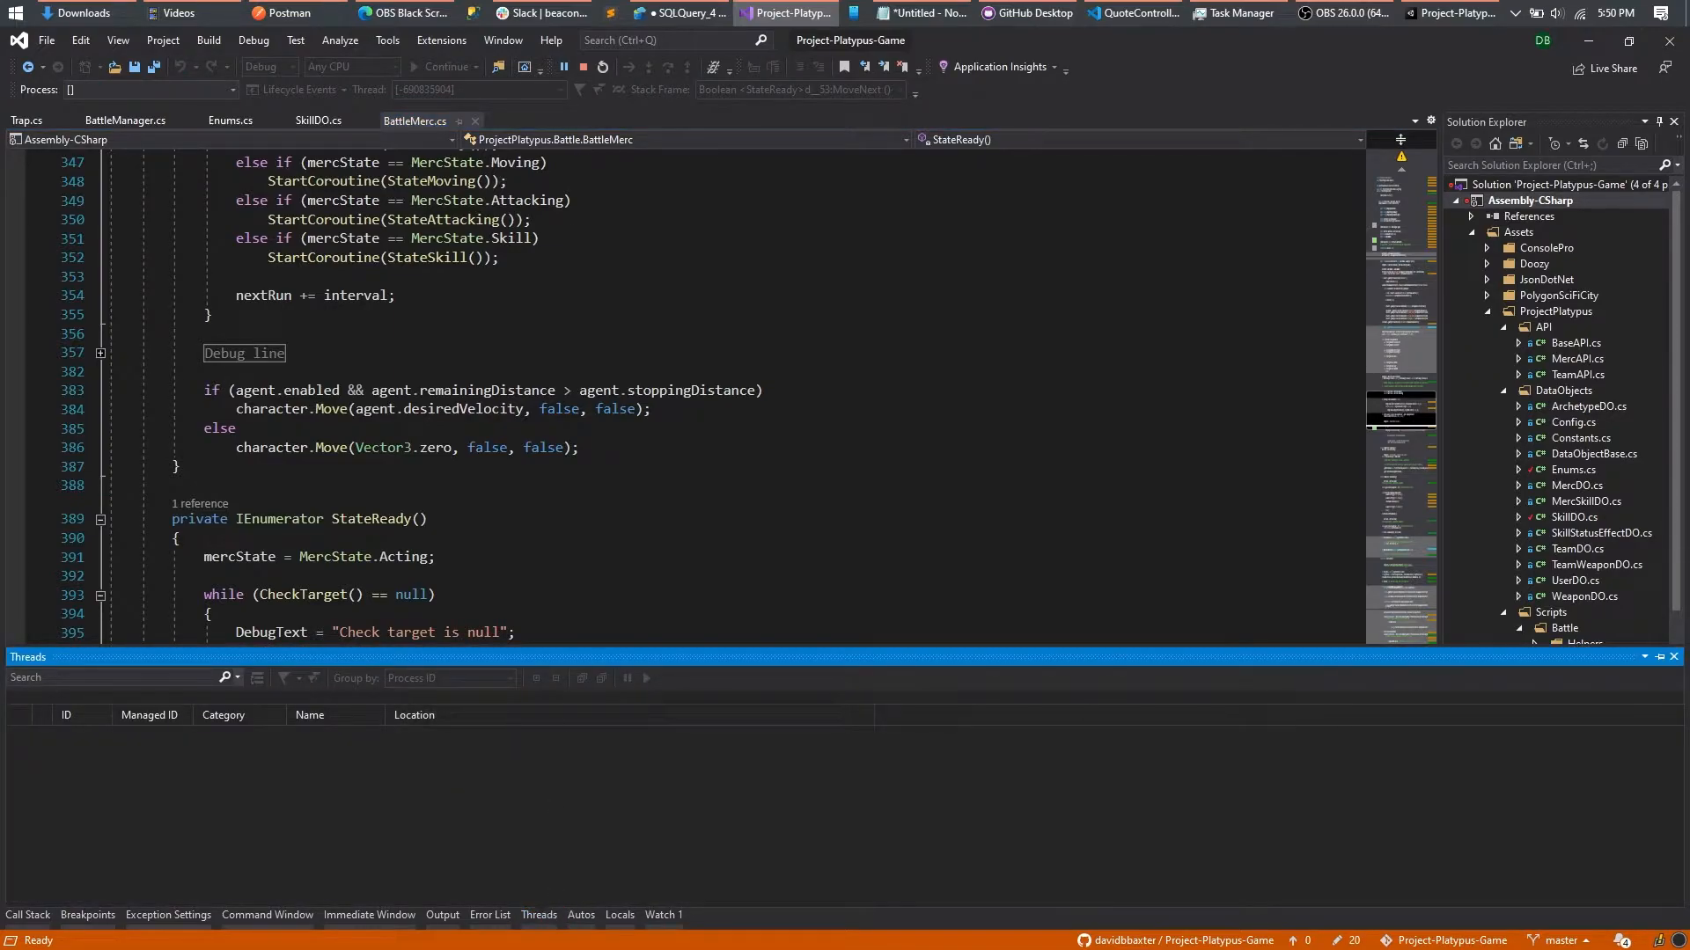
# Step: Break All, then expand the worker thread's call stack in the Threads window
pyautogui.click(253, 40)
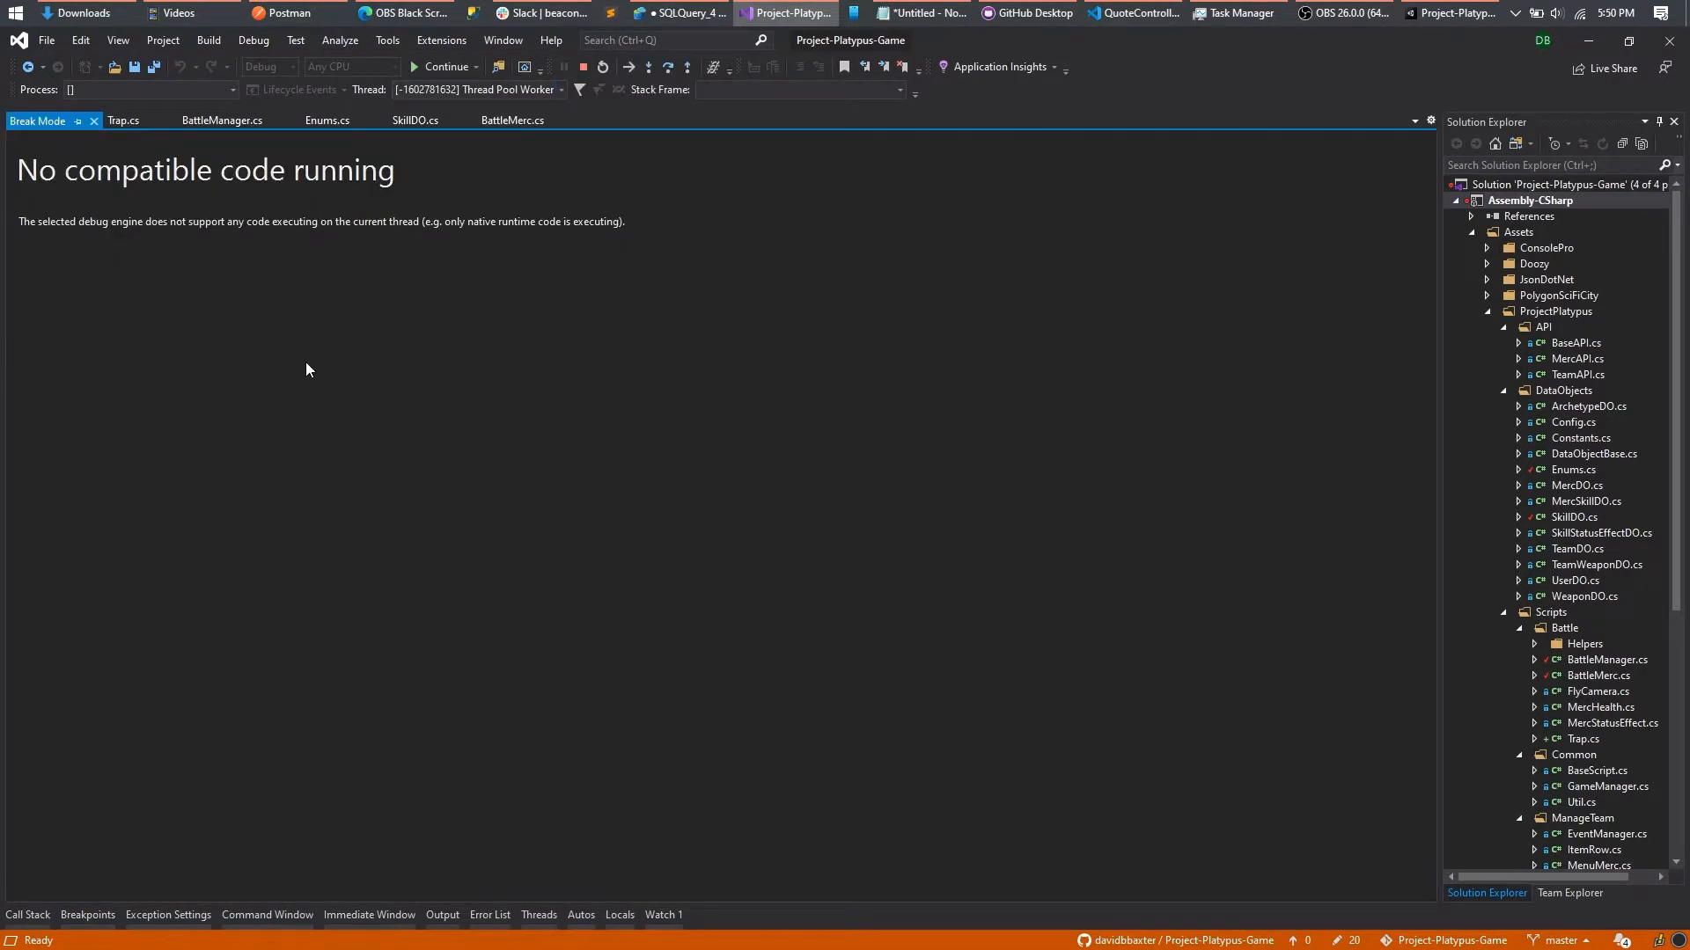
pyautogui.moveTo(452, 902)
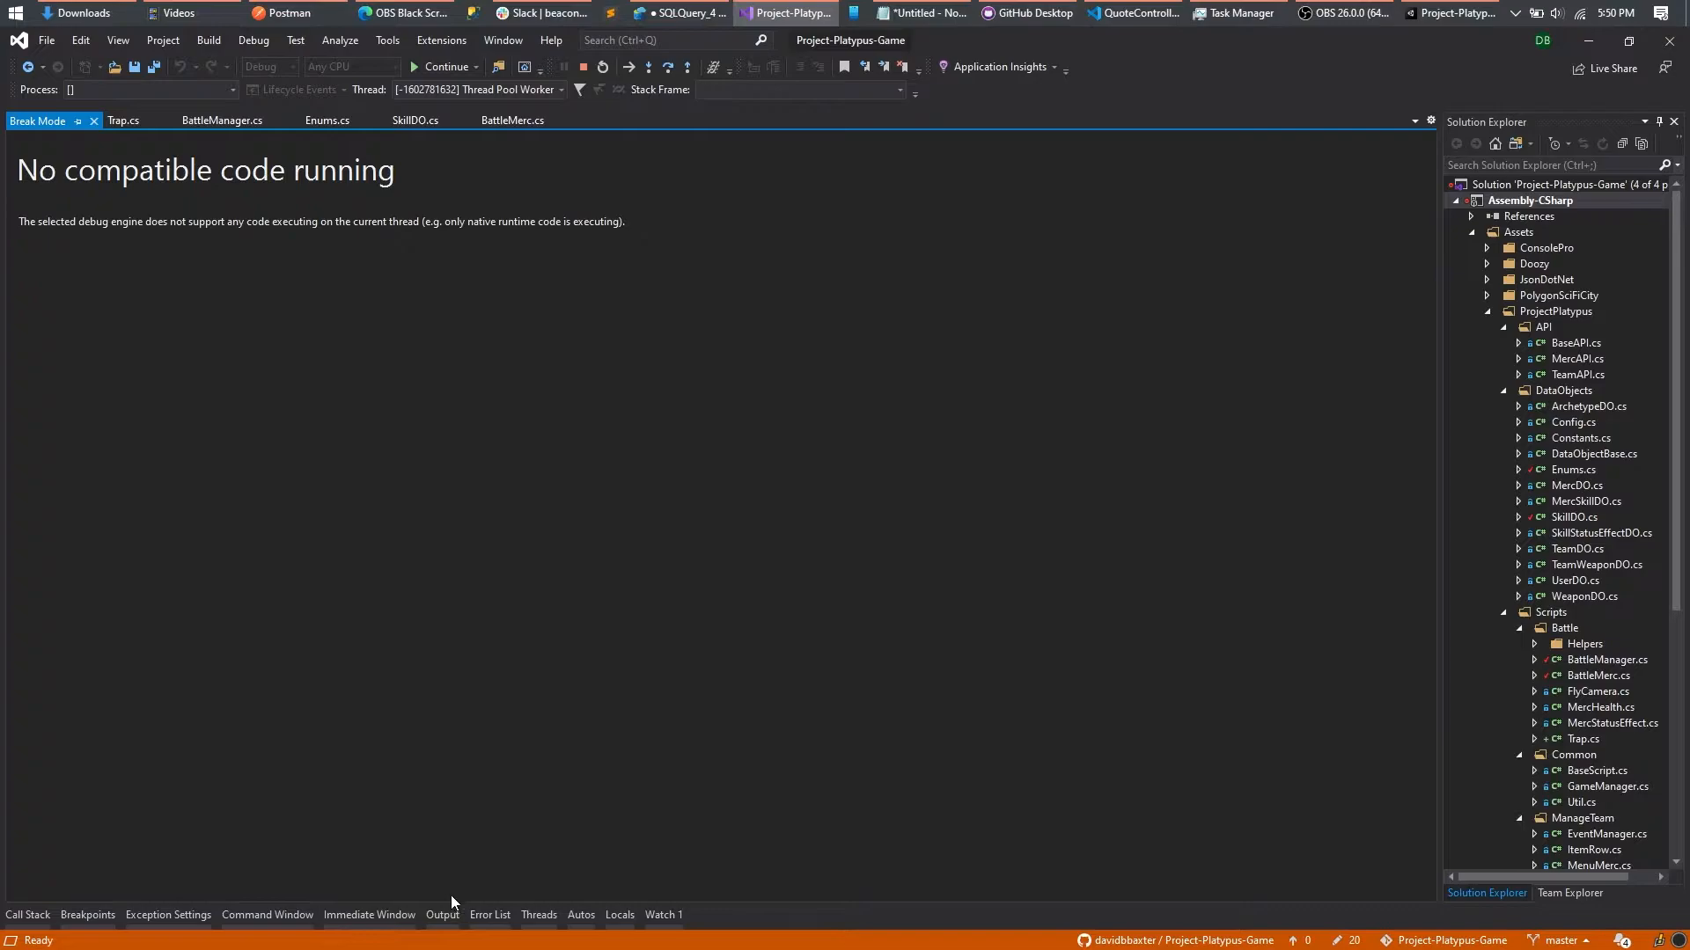
pyautogui.click(537, 915)
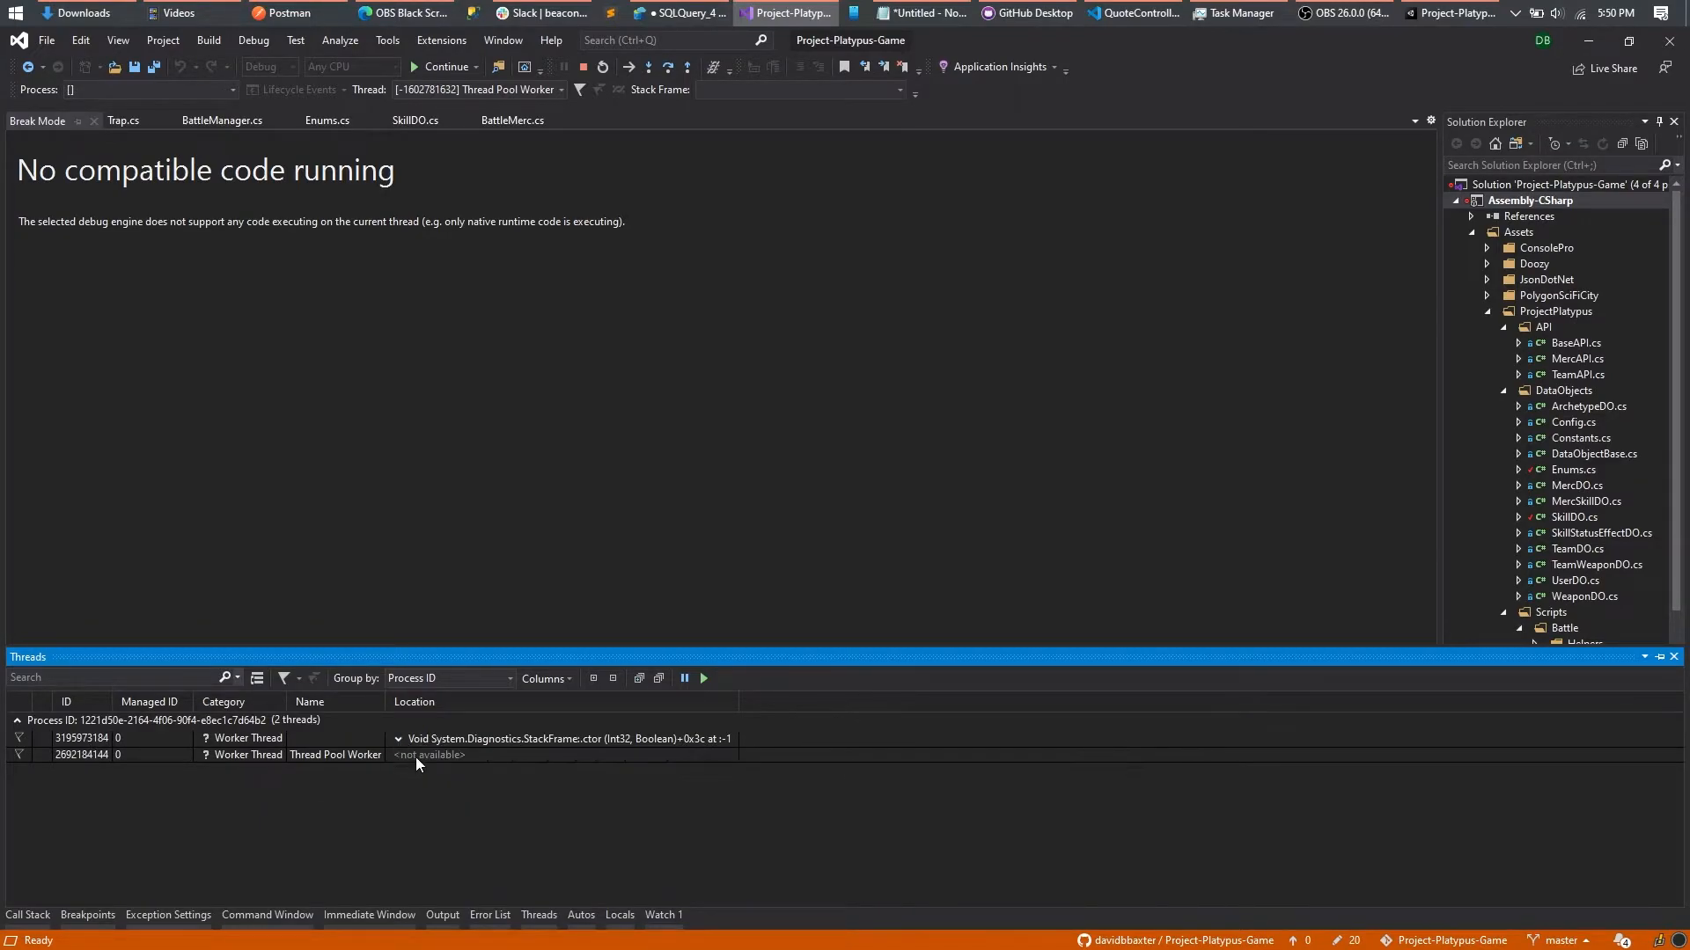
pyautogui.click(539, 738)
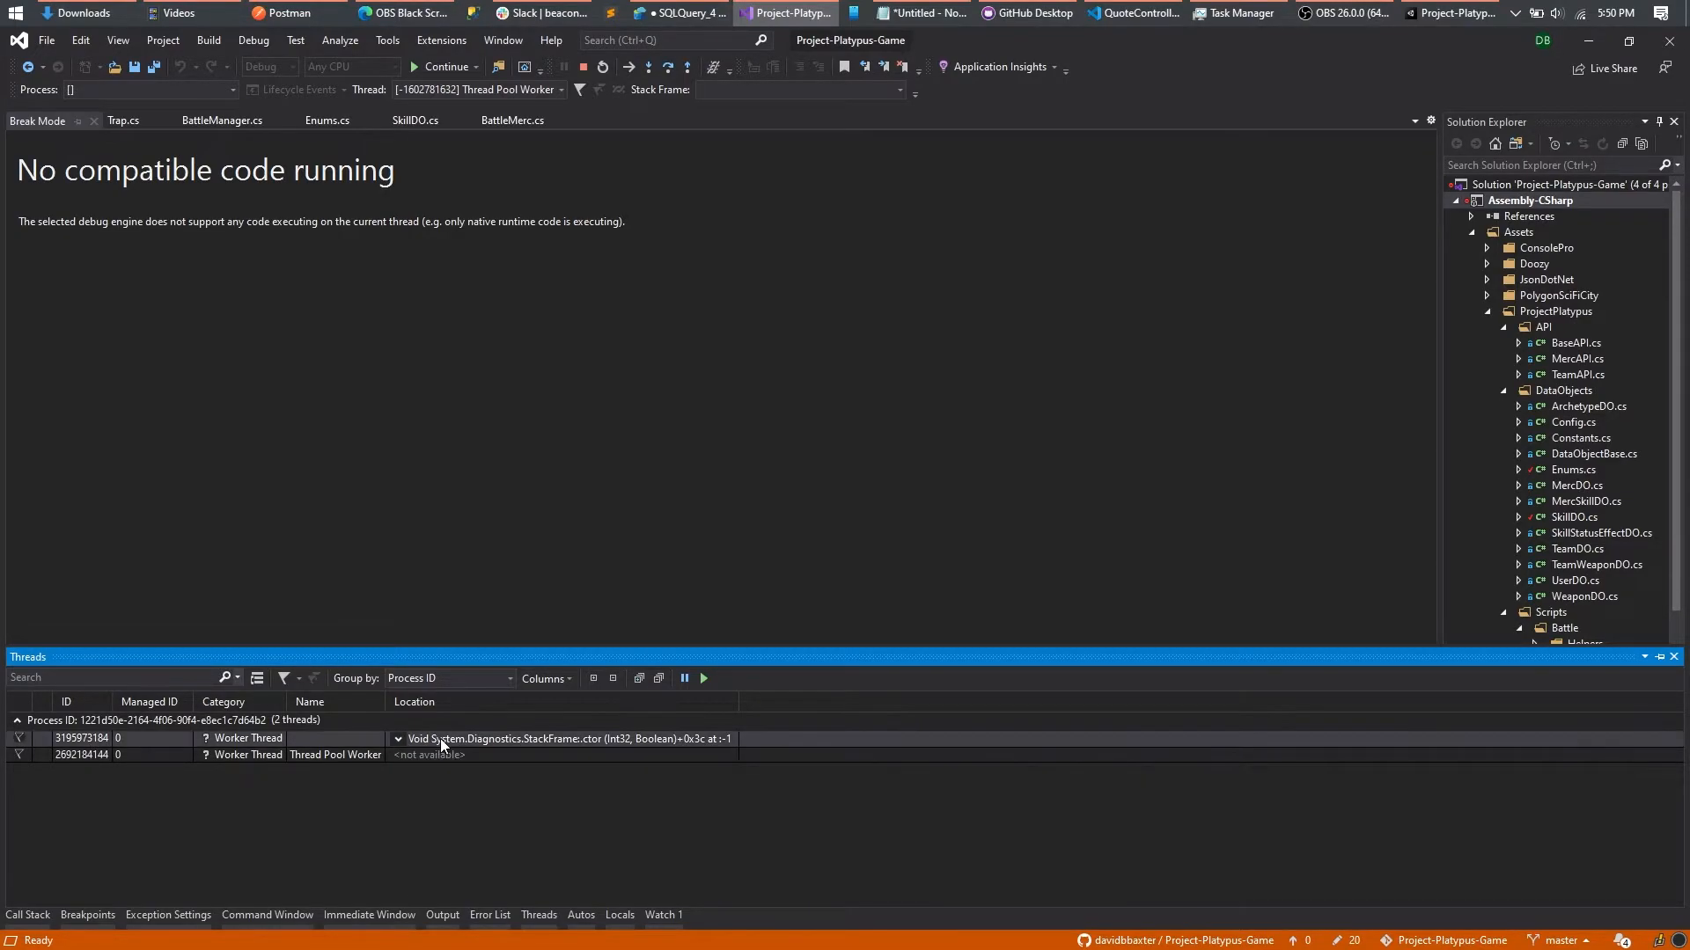
pyautogui.click(397, 739)
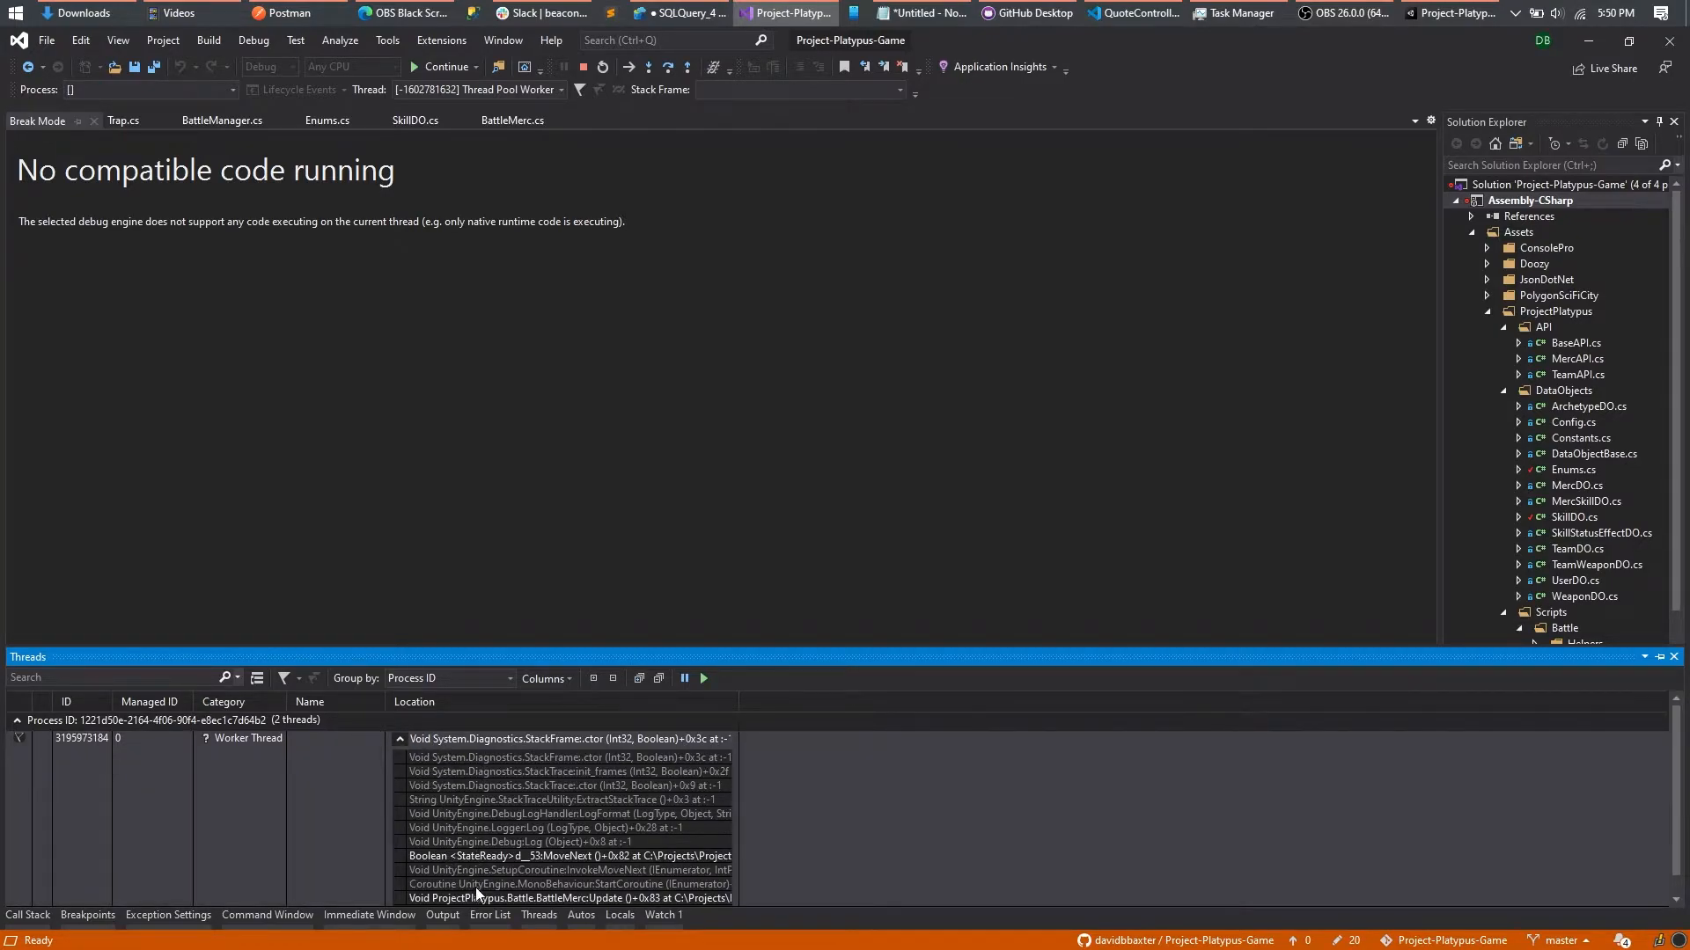
# Step: Jump to the StateReady MoveNext frame in the source code
pyautogui.click(565, 898)
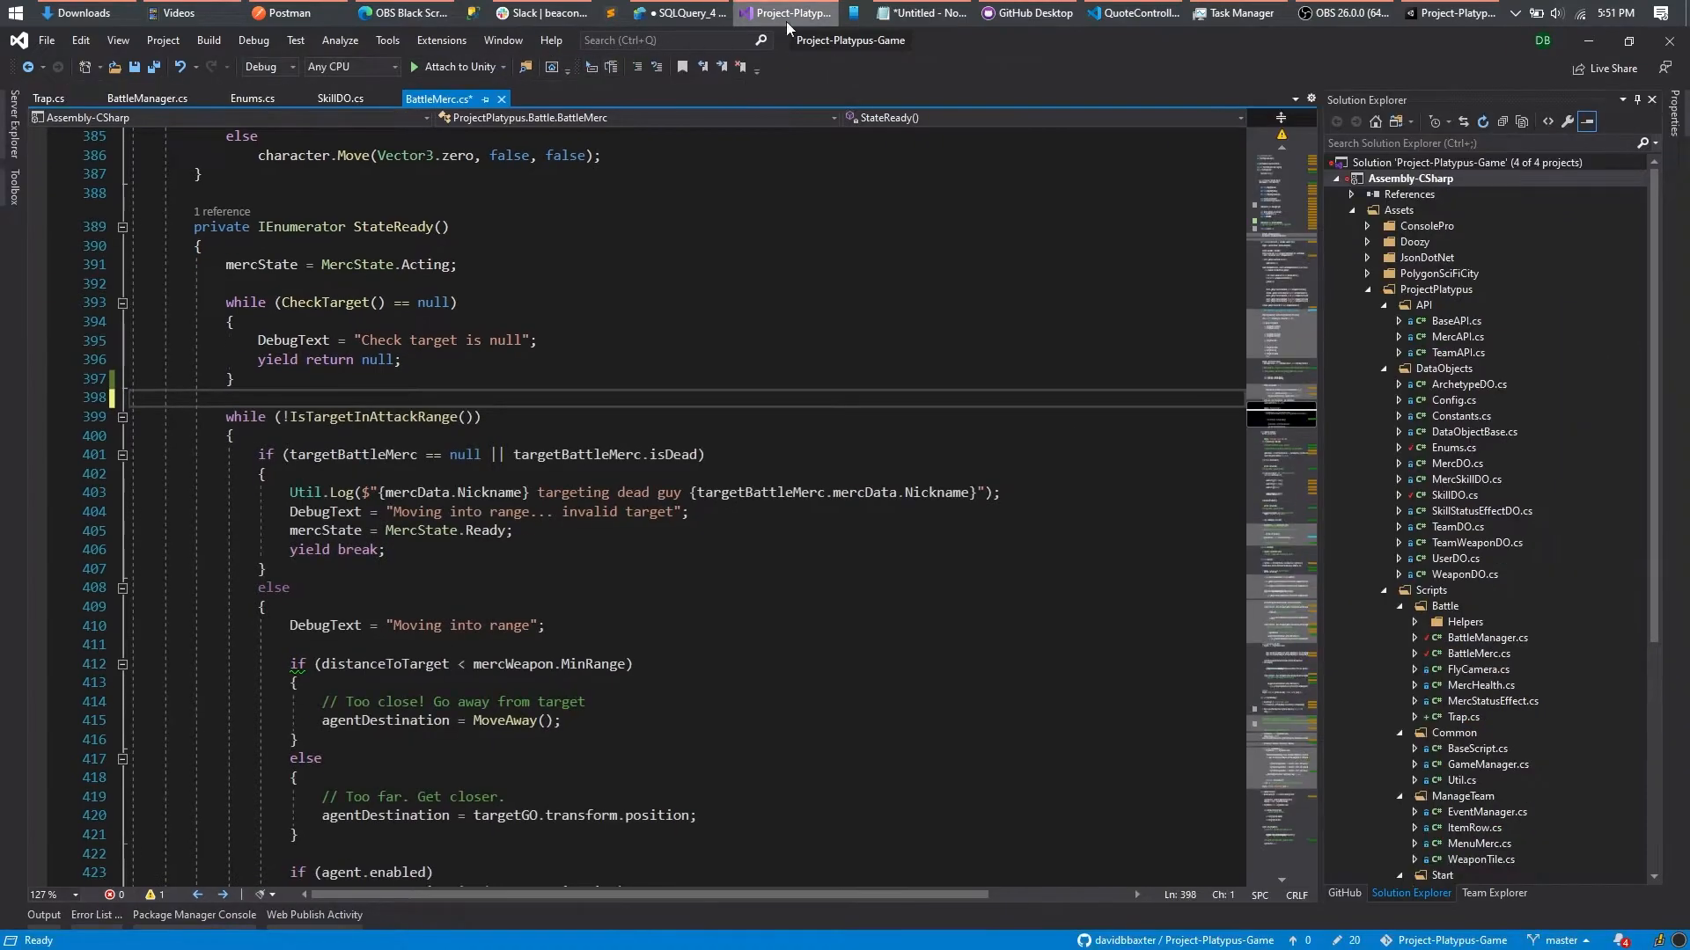
# Step: Switch to Unity Hub and launch Project-Platypus-Game from the Projects list
pyautogui.click(1236, 13)
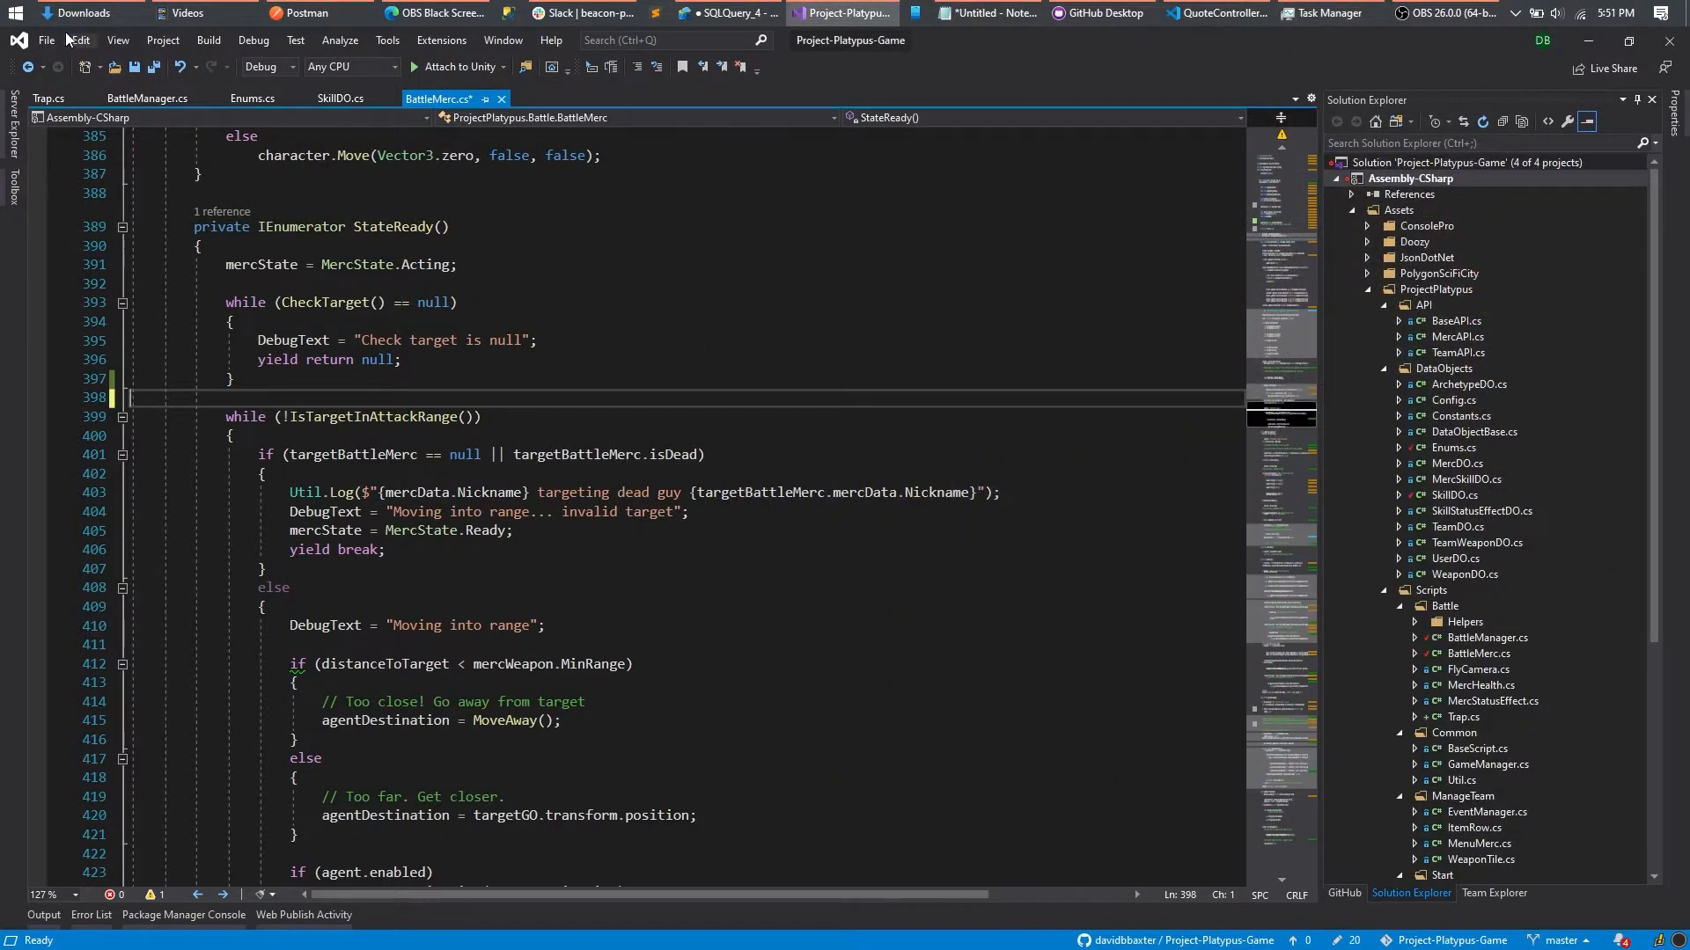
pyautogui.click(15, 13)
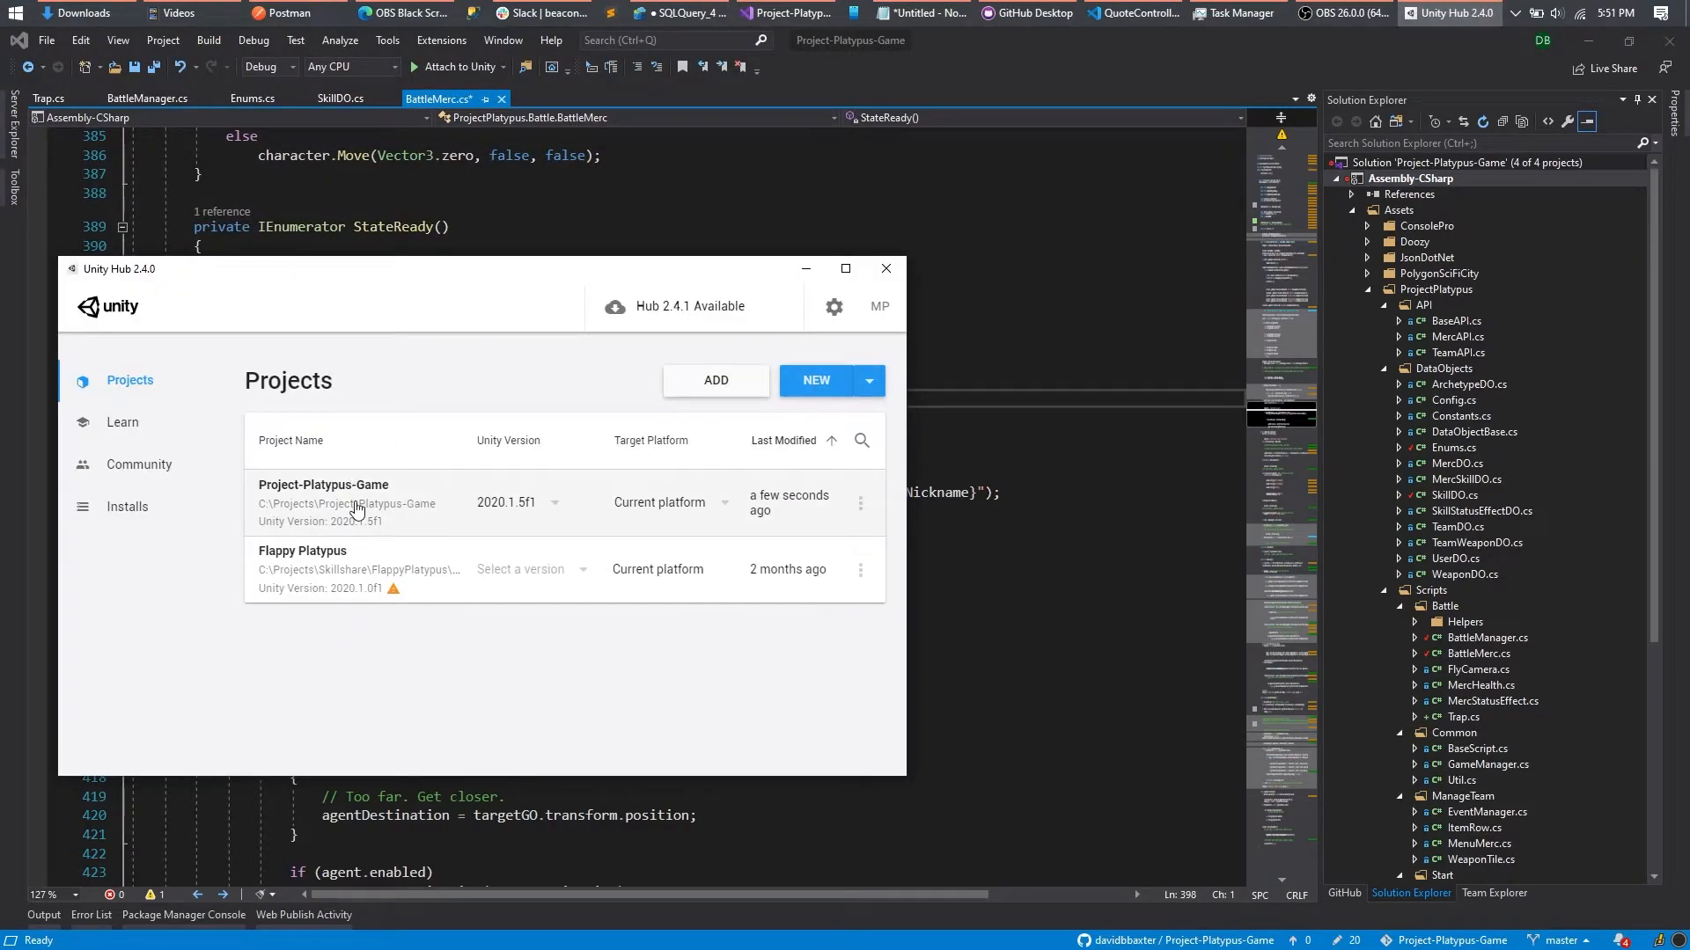
pyautogui.click(883, 268)
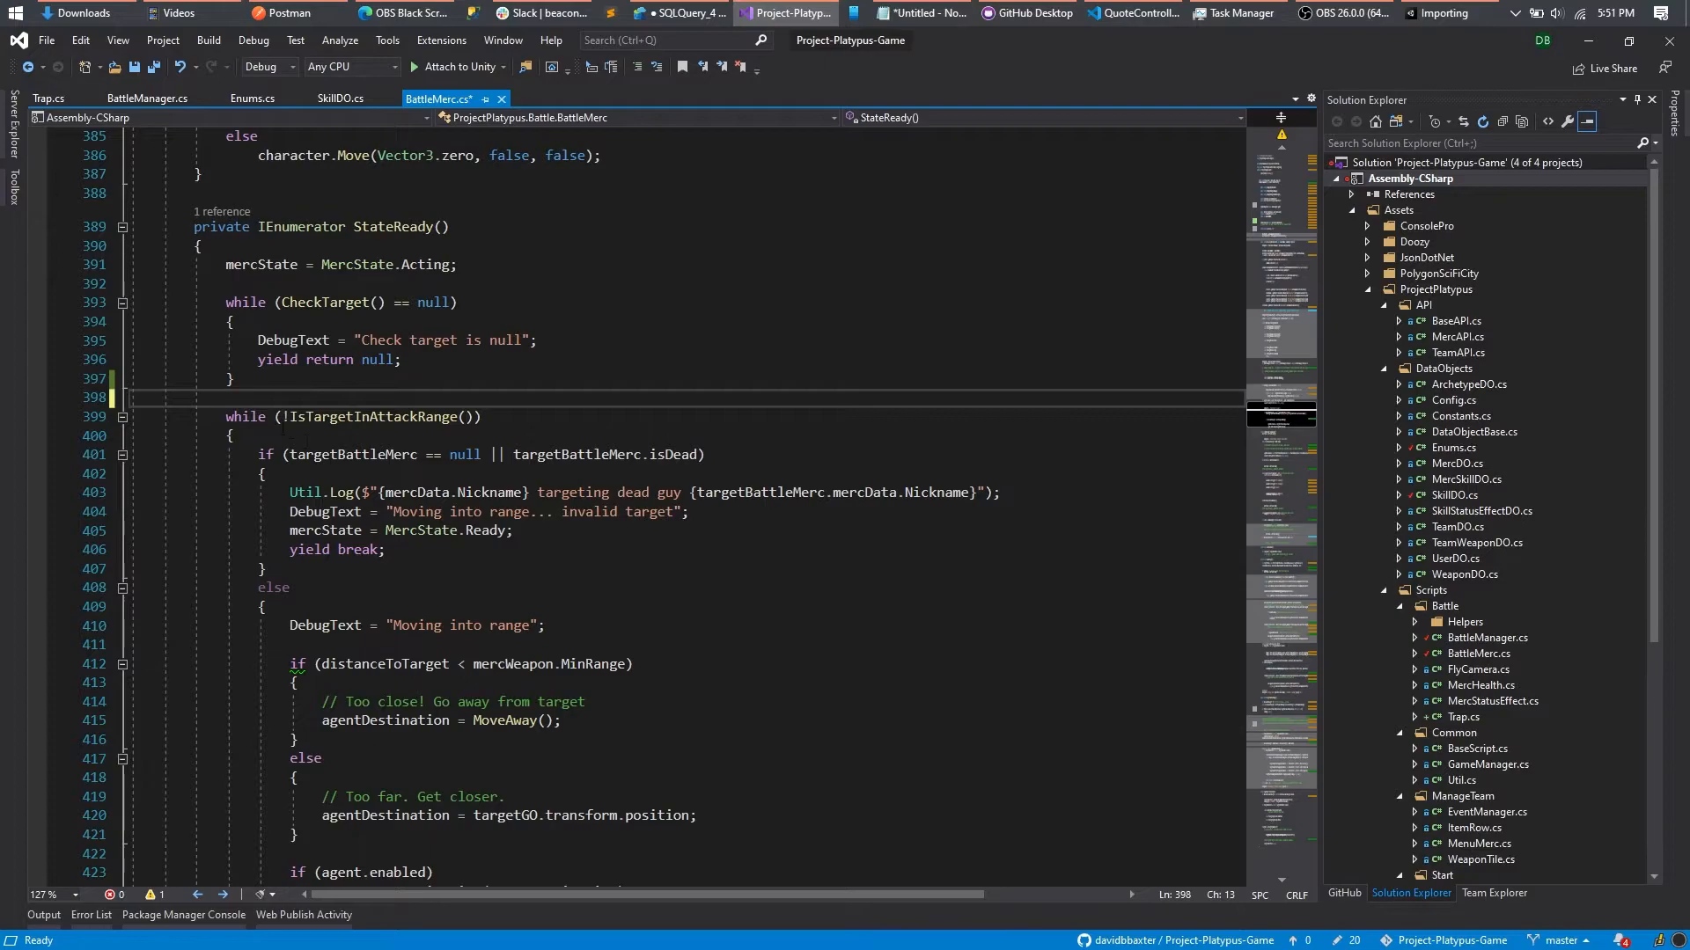
pyautogui.doubleClick(377, 417)
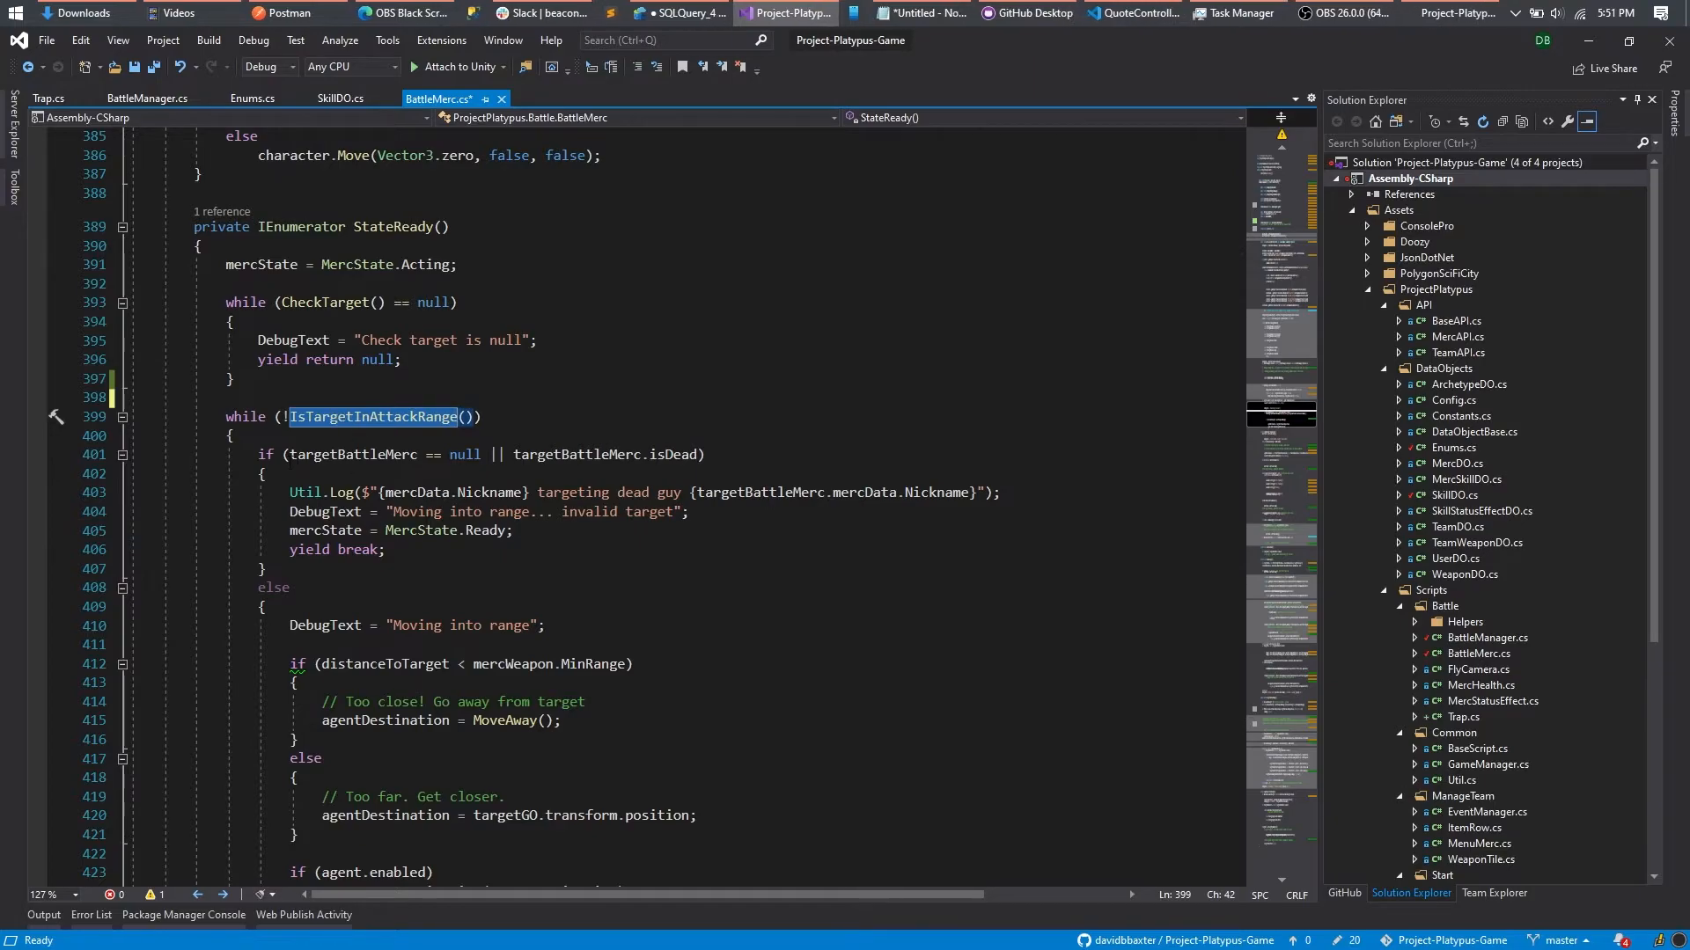
pyautogui.moveTo(293, 454); pyautogui.dragTo(266, 568)
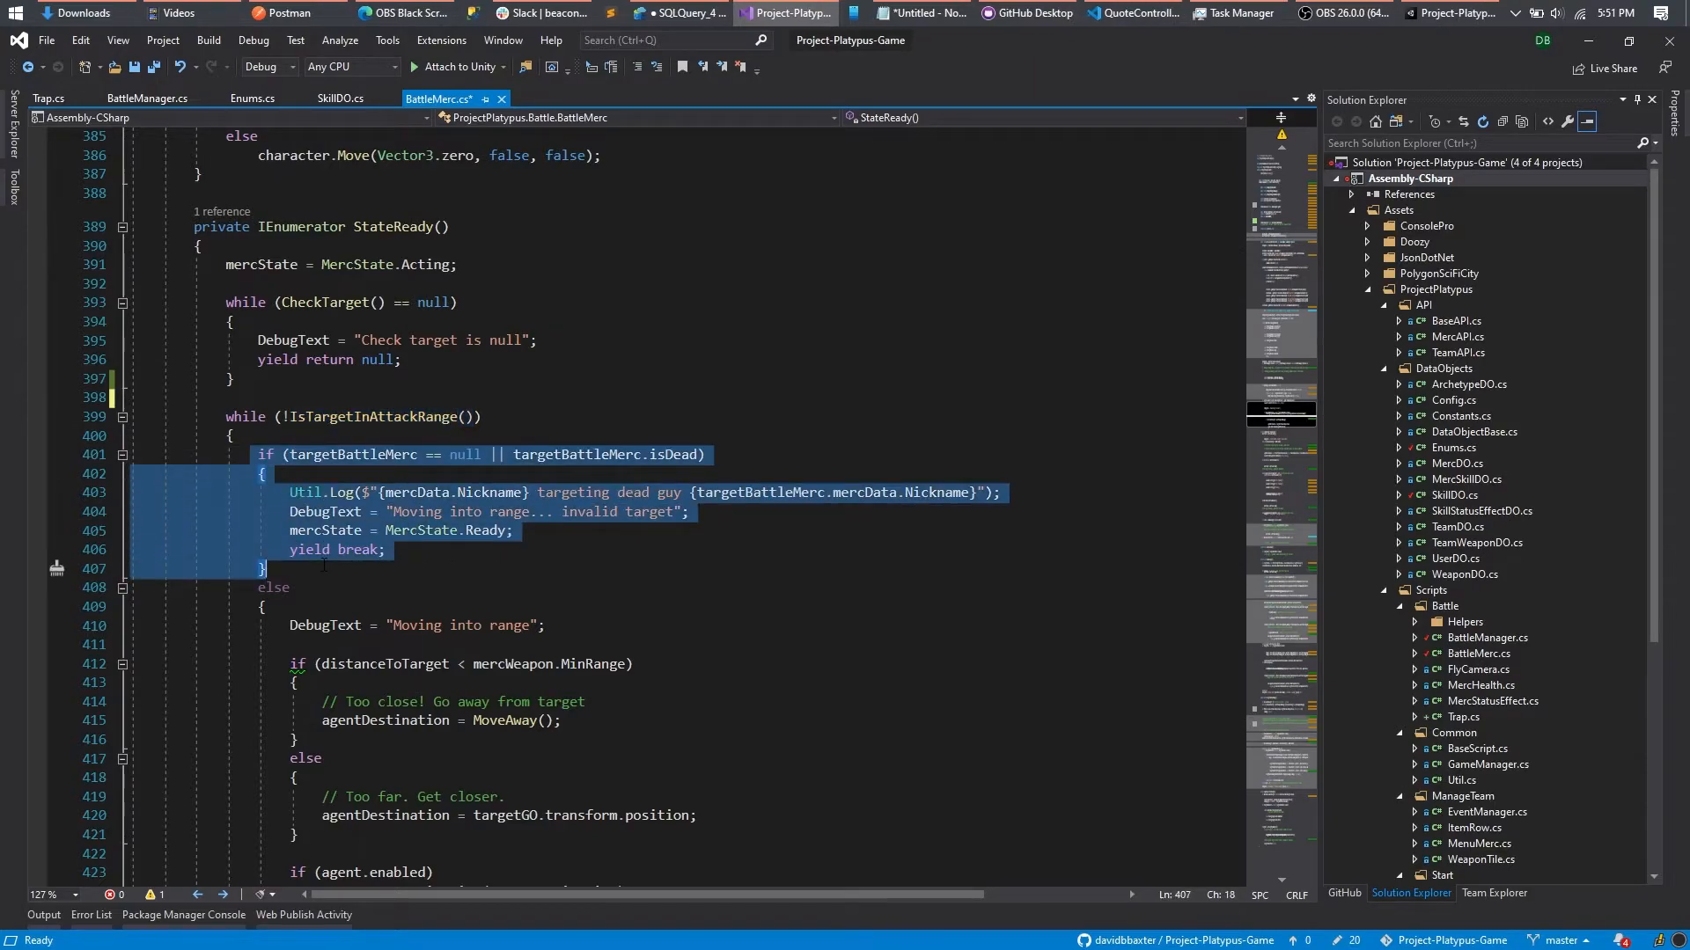